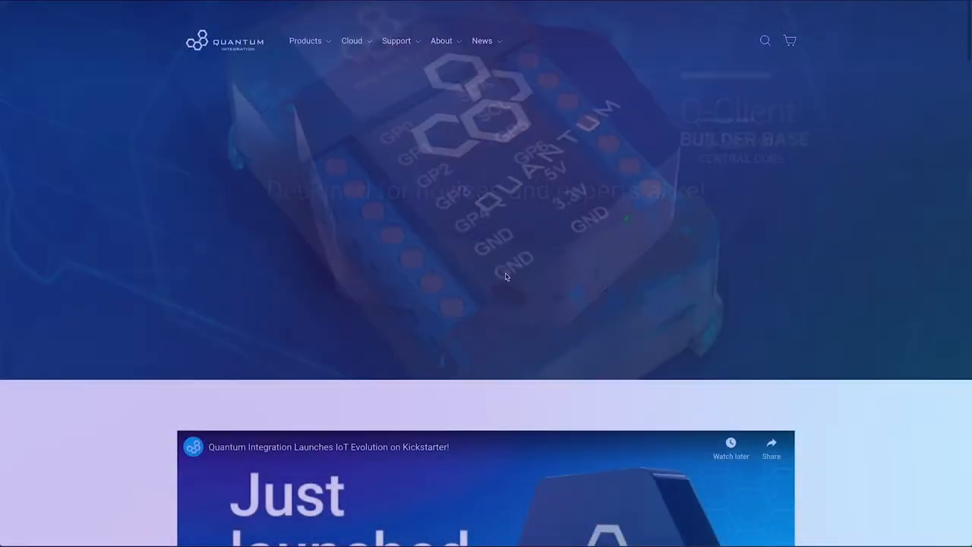
# - Open the Support menu to show Knowledge Base, Tutorials and Documentation
pyautogui.click(396, 40)
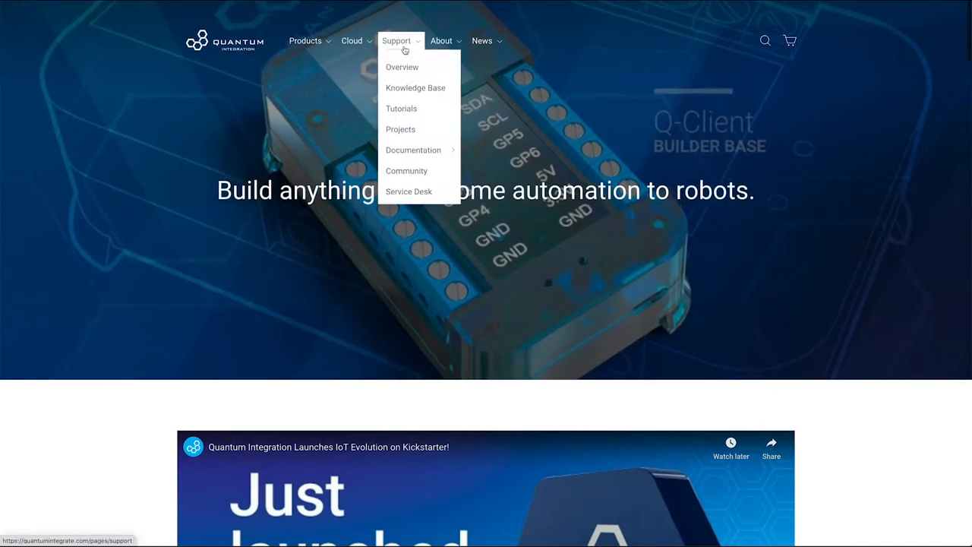
pyautogui.moveTo(413, 150)
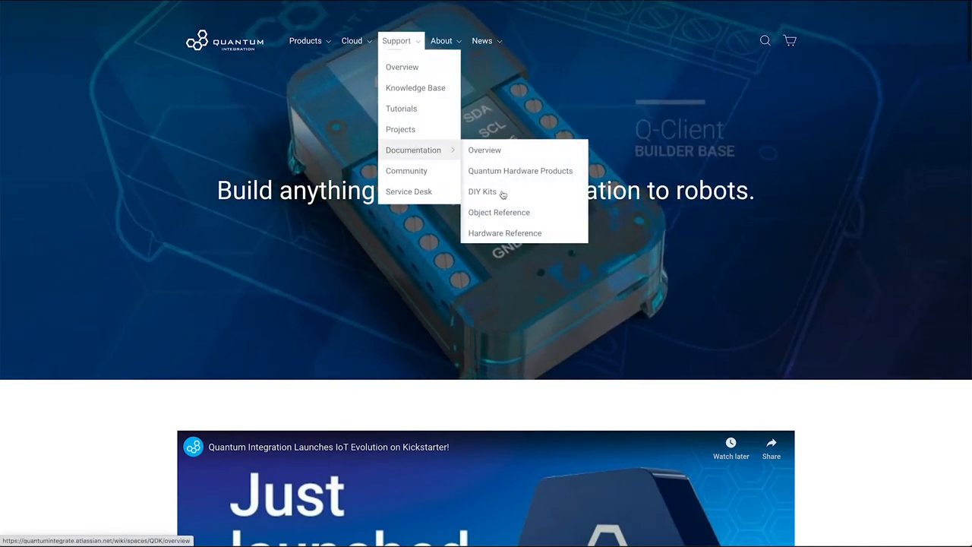
# - Go from DIY Kits to the Joystick Kit page and jump to its Resources section
pyautogui.click(482, 191)
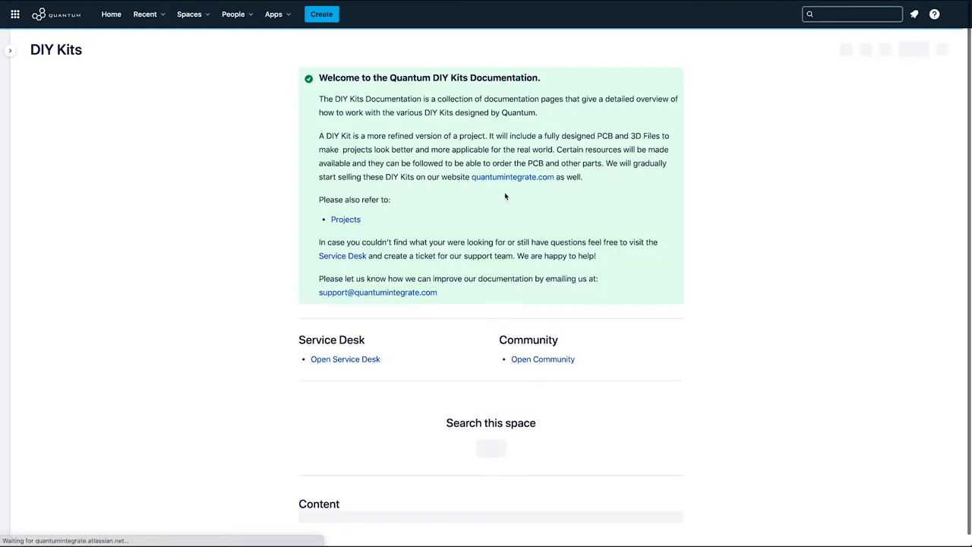
pyautogui.scroll(-3)
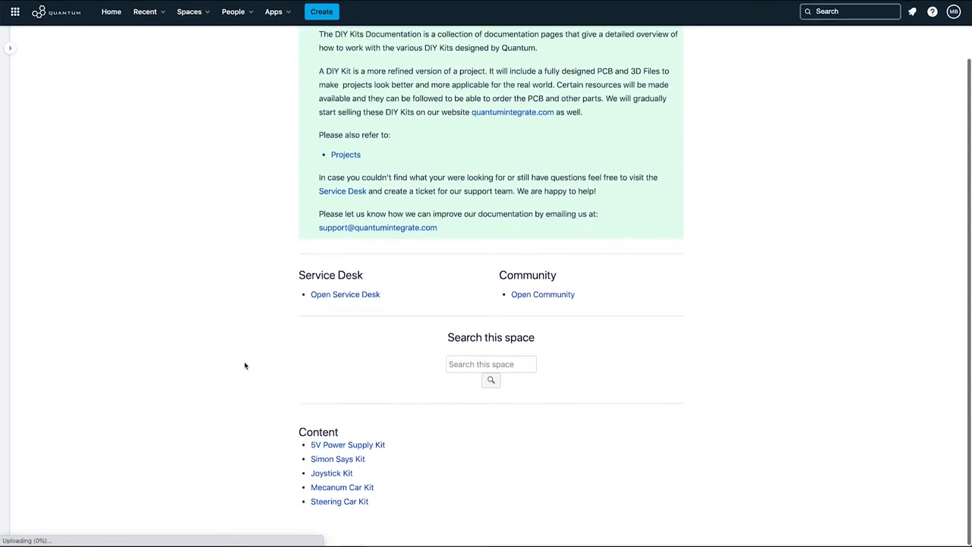
pyautogui.click(332, 472)
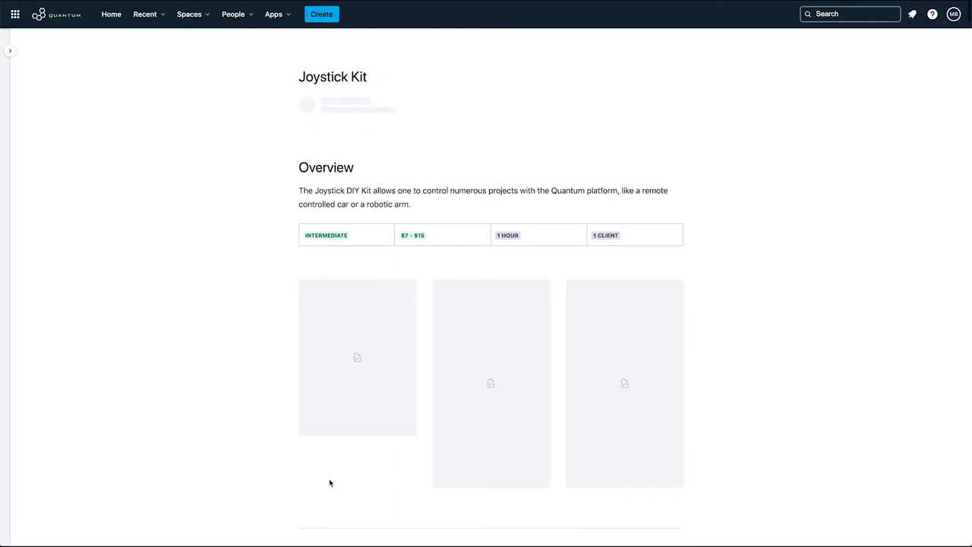
pyautogui.scroll(-3)
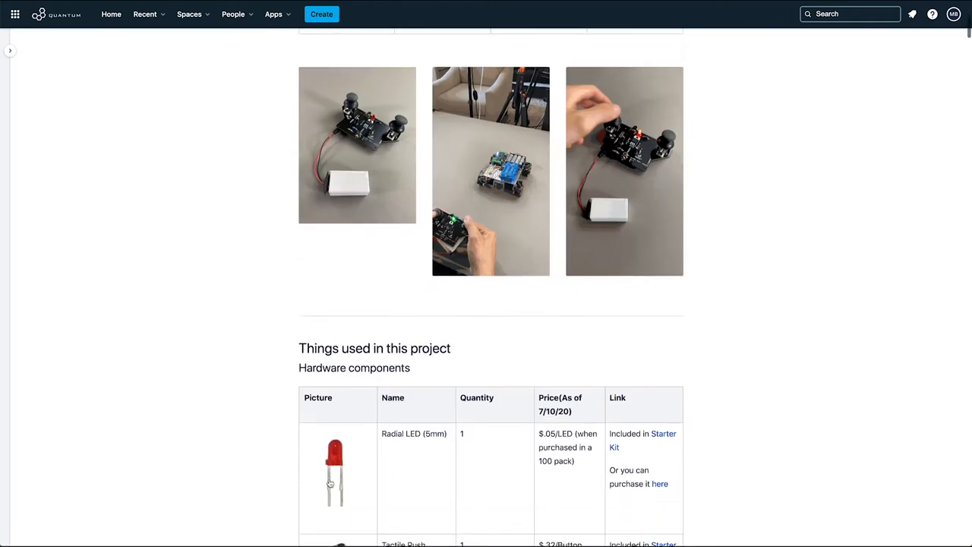
pyautogui.scroll(-3)
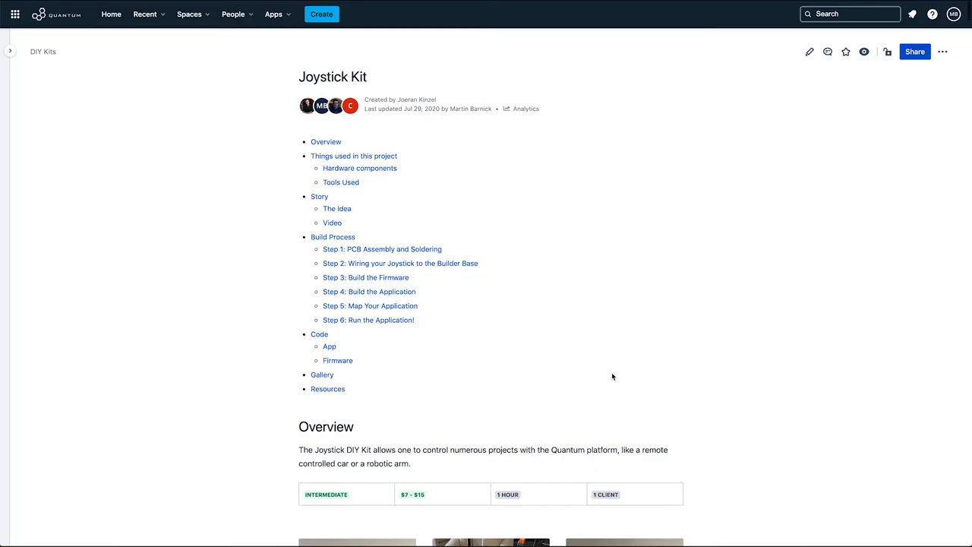
pyautogui.moveTo(328, 389)
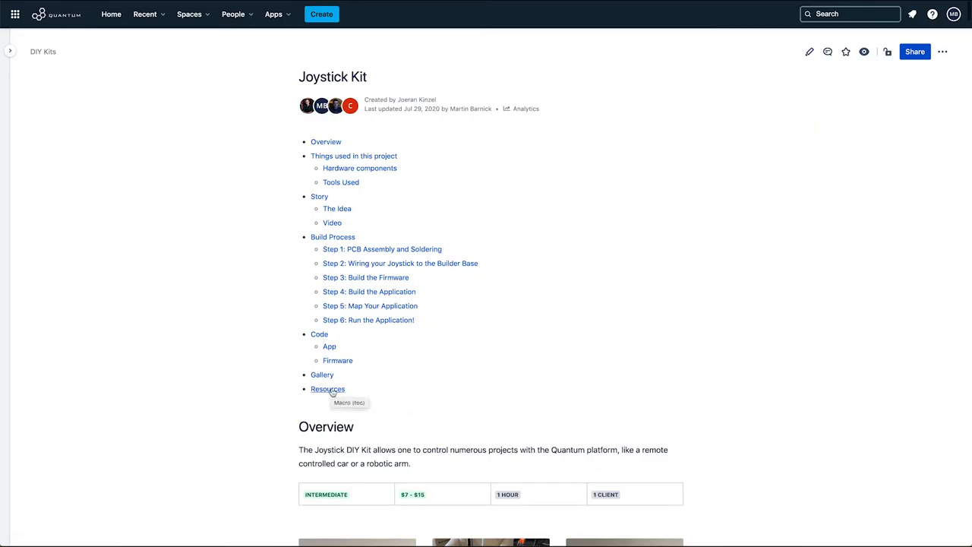
pyautogui.click(327, 388)
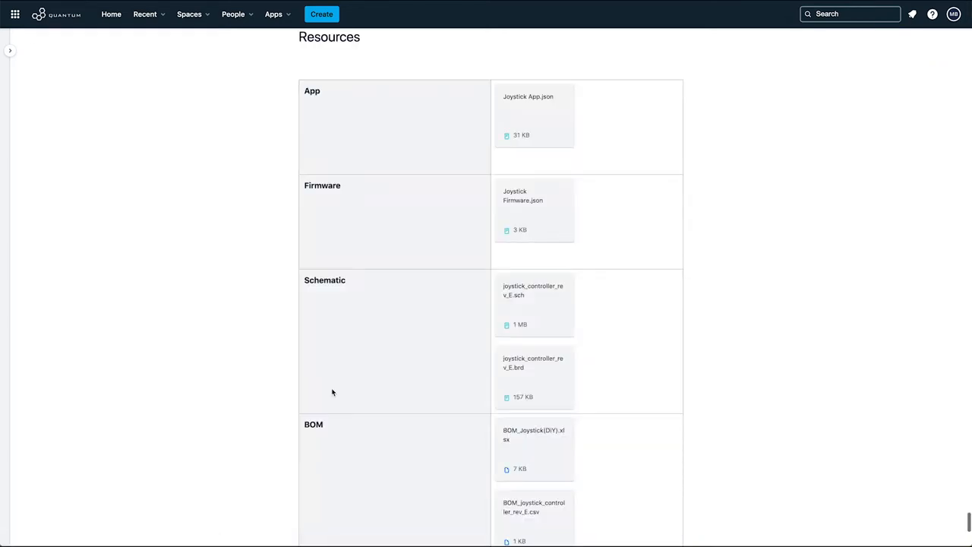
pyautogui.scroll(-3)
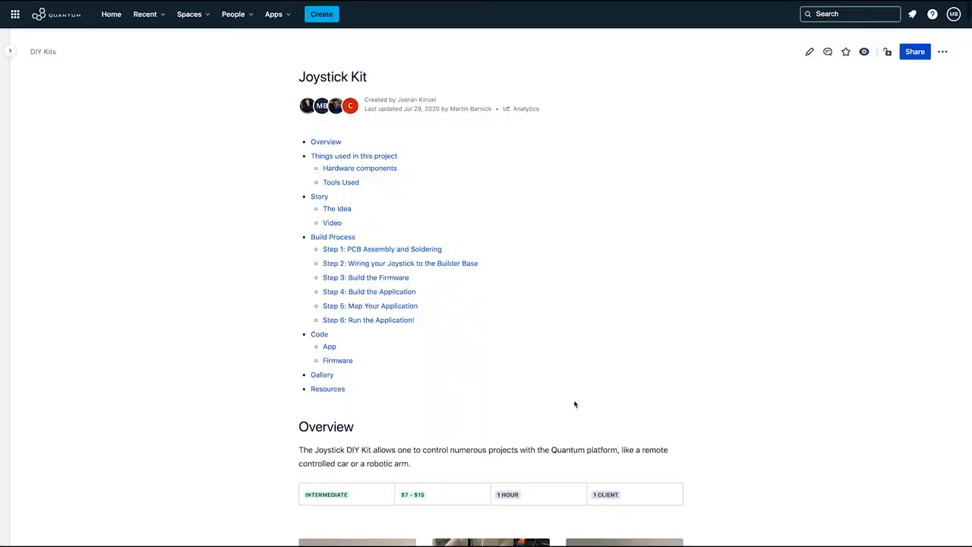
# - Download Joystick Firmware.json from Resources and return to the Q-Server home page
pyautogui.click(328, 388)
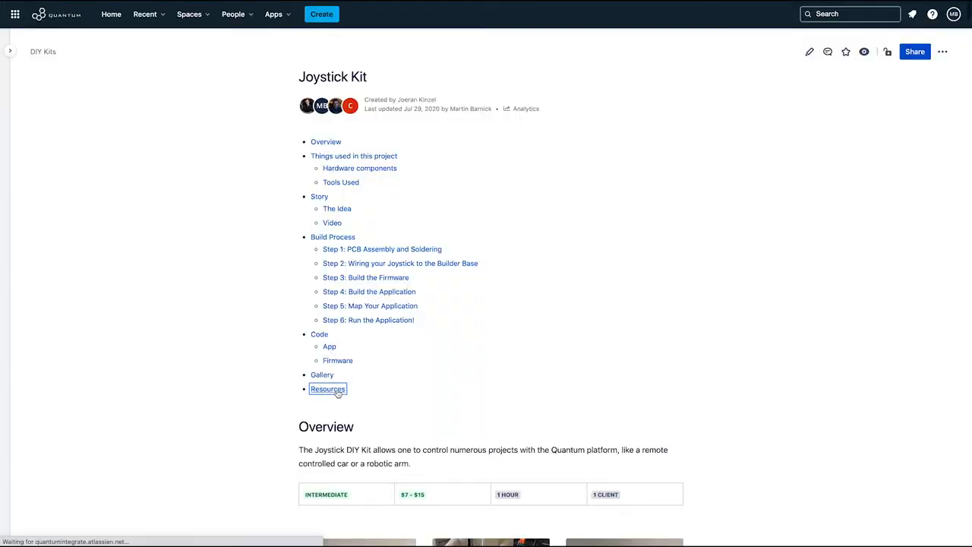
pyautogui.click(327, 389)
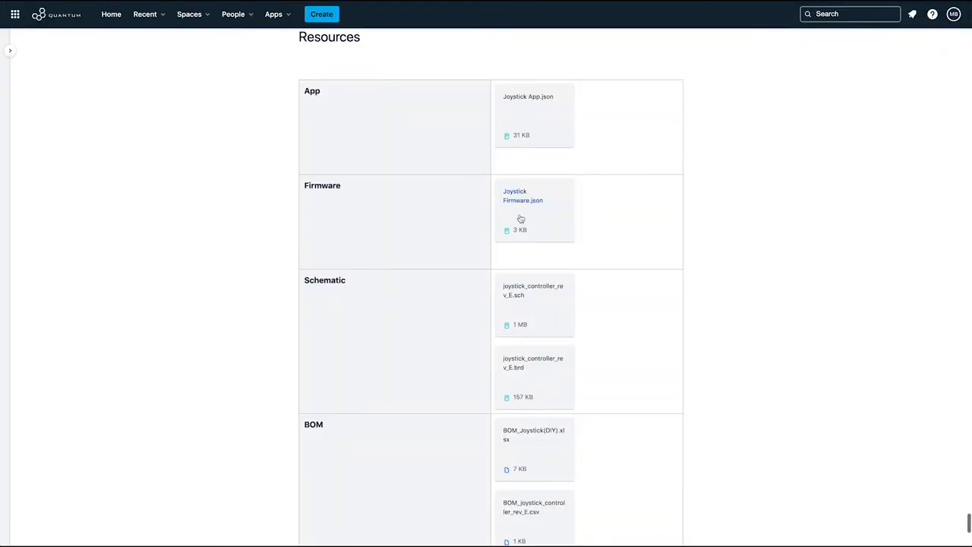
pyautogui.click(522, 196)
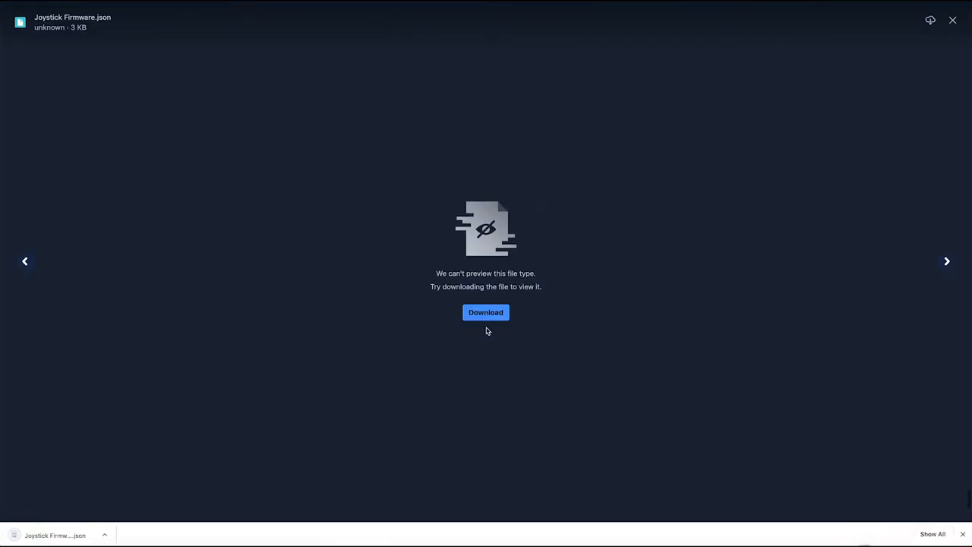
pyautogui.click(952, 20)
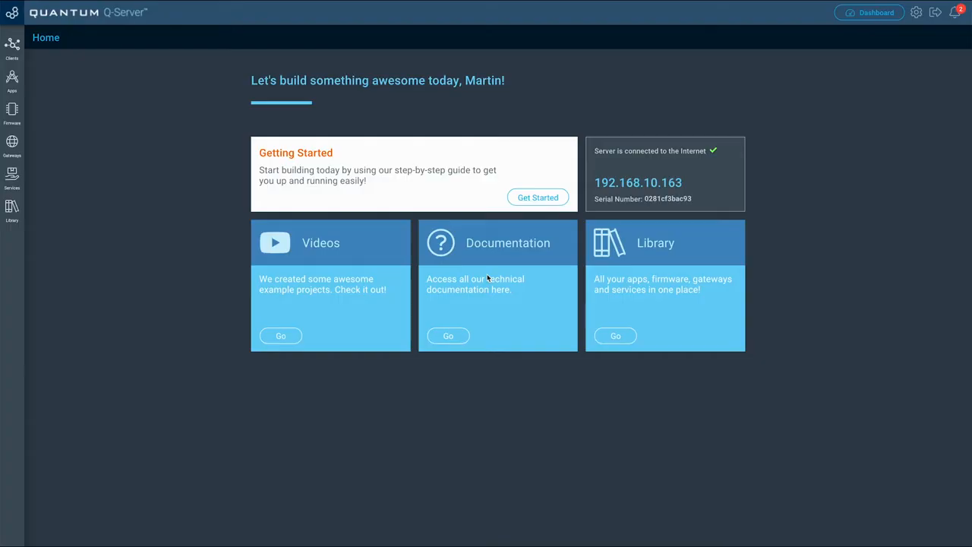
# - Import Joystick Firmware (2).json as a firmware and save its Left, Right and button hardware
pyautogui.click(12, 108)
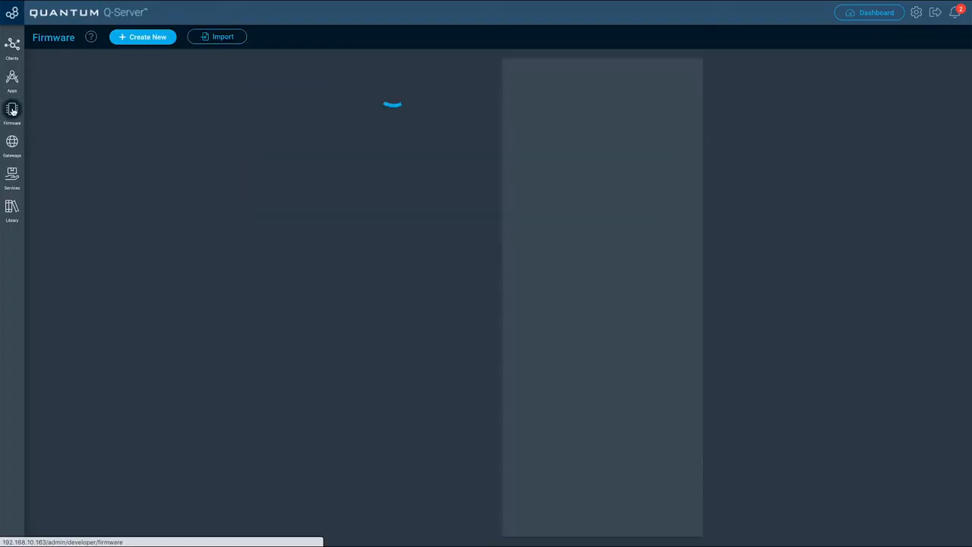
pyautogui.click(12, 110)
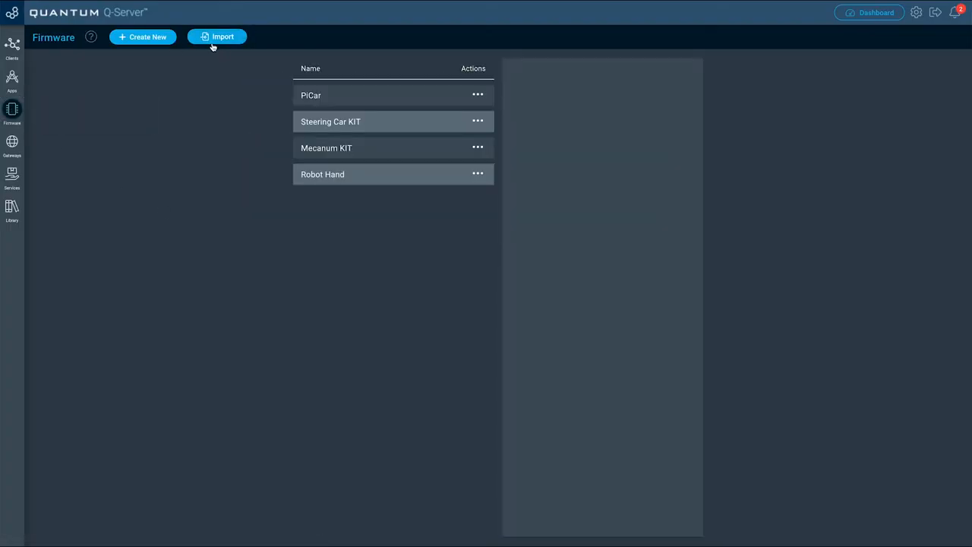
pyautogui.click(216, 37)
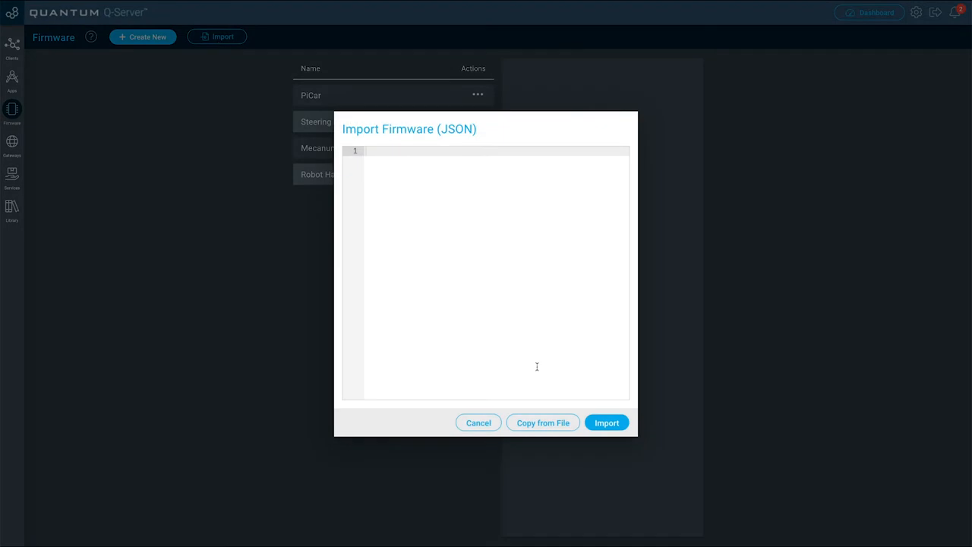
pyautogui.click(542, 423)
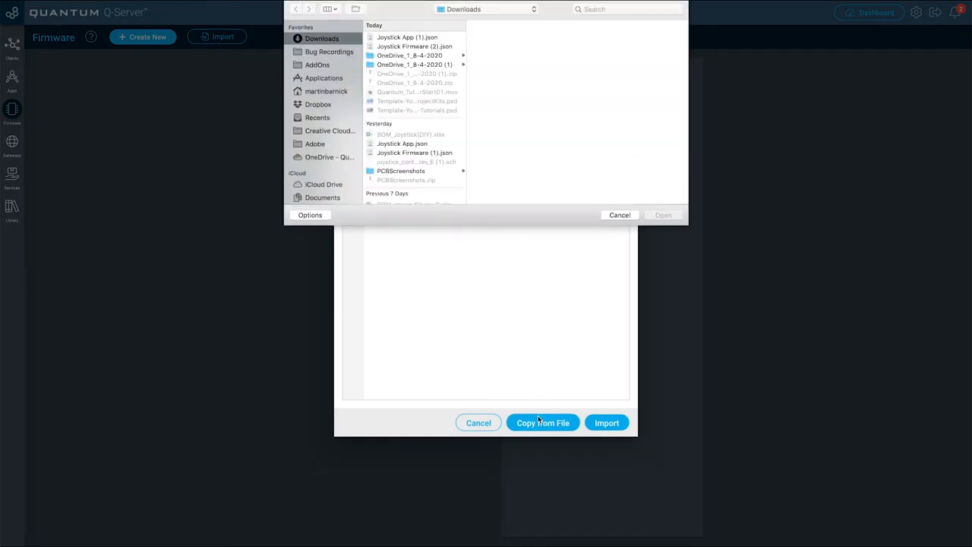
pyautogui.click(414, 47)
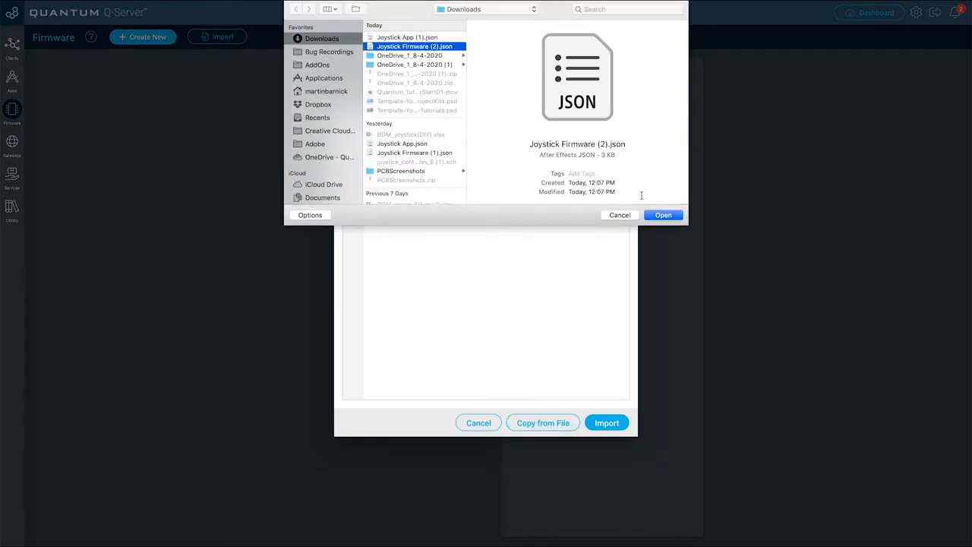
pyautogui.click(663, 214)
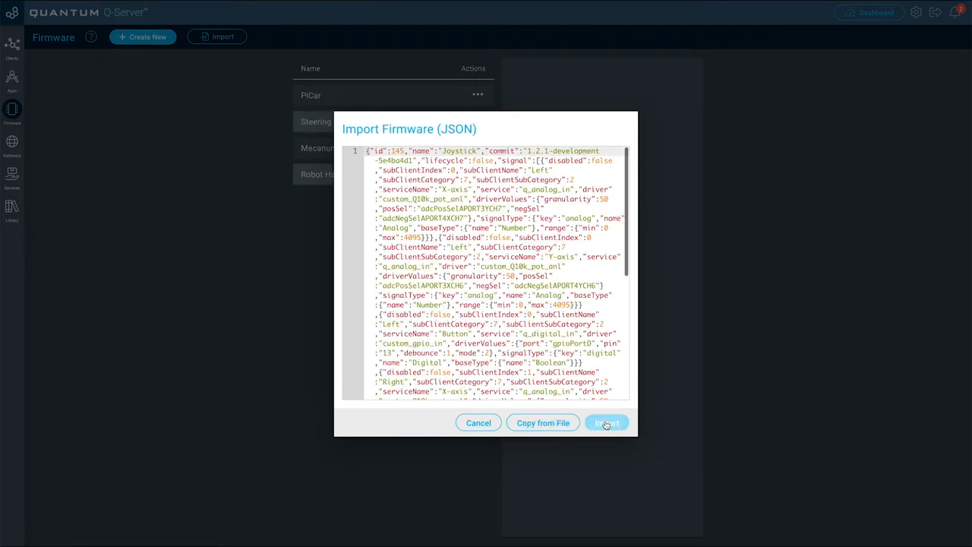
pyautogui.click(606, 422)
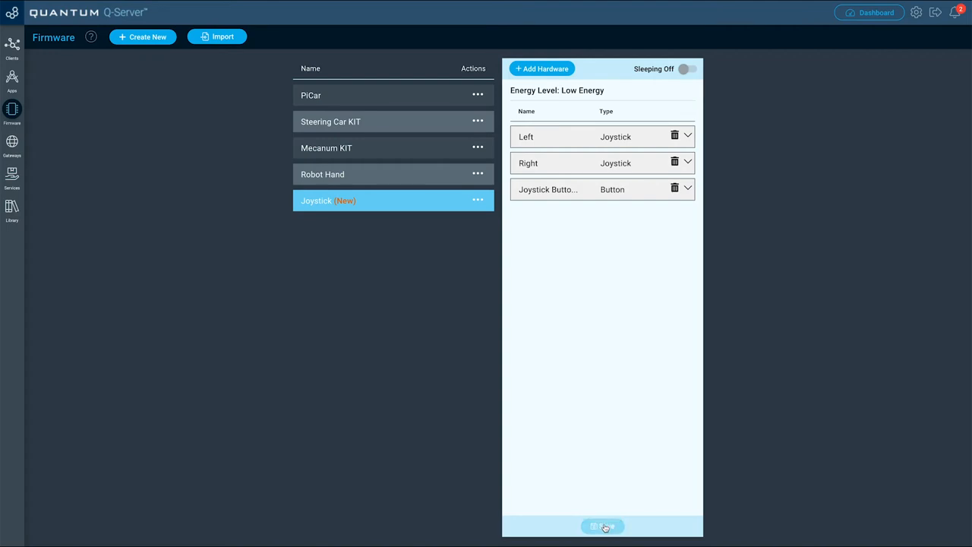
pyautogui.click(602, 526)
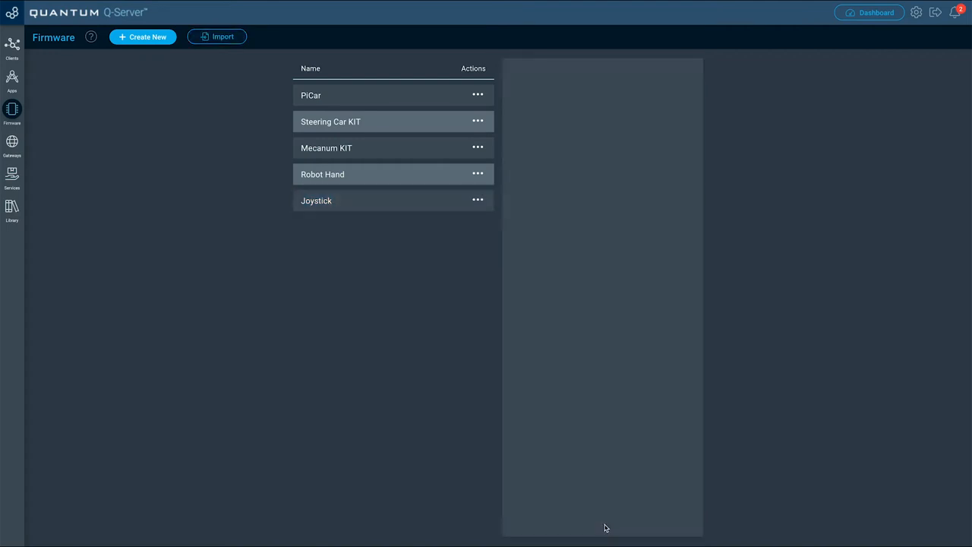
pyautogui.click(477, 199)
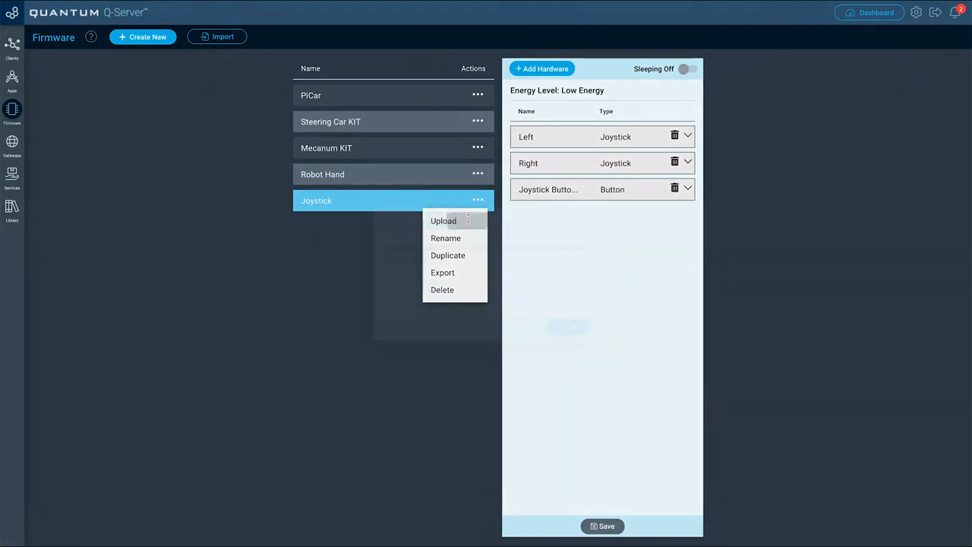
# - Upload the Joystick firmware to the Joystick Controller client
pyautogui.click(443, 220)
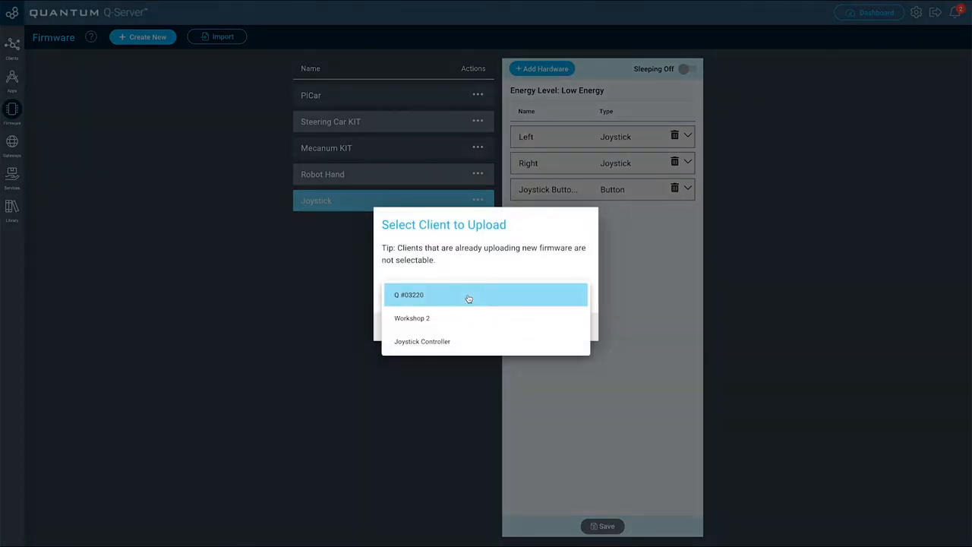
pyautogui.click(422, 341)
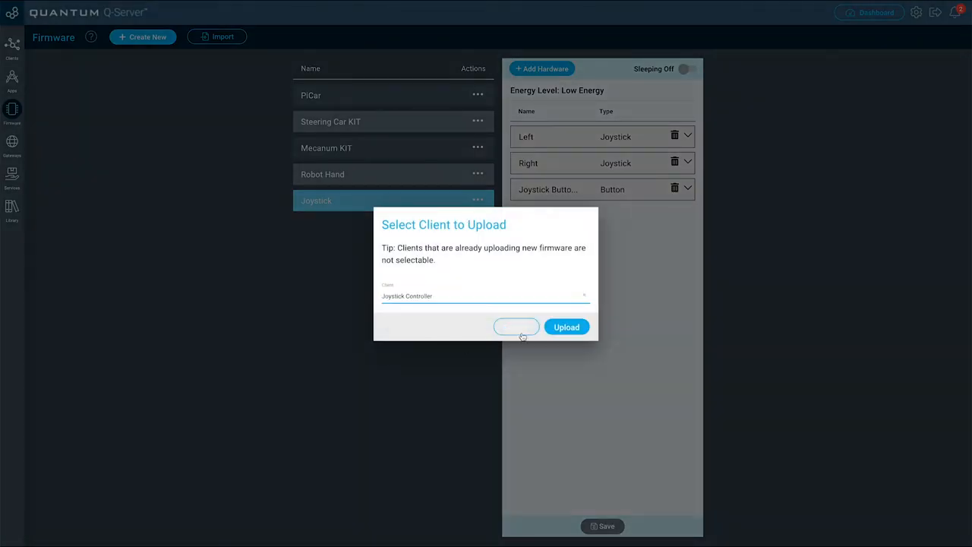
pyautogui.click(567, 326)
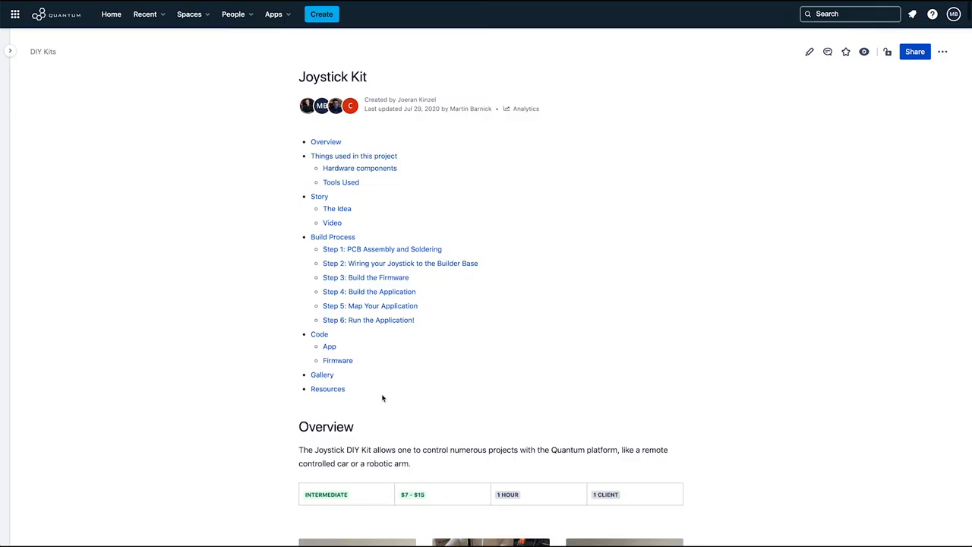
pyautogui.scroll(-3)
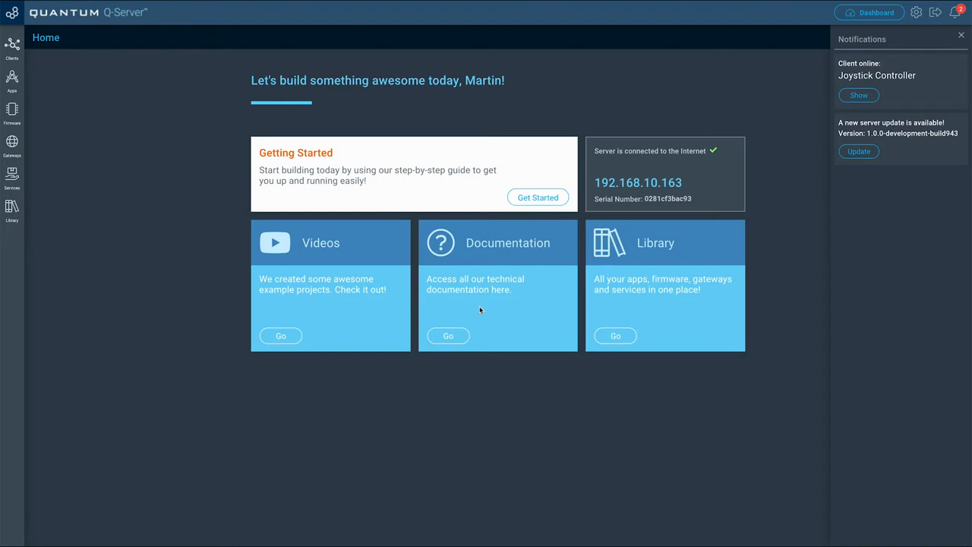
# - Import Joystick App (1).json into the Apps list
pyautogui.click(11, 80)
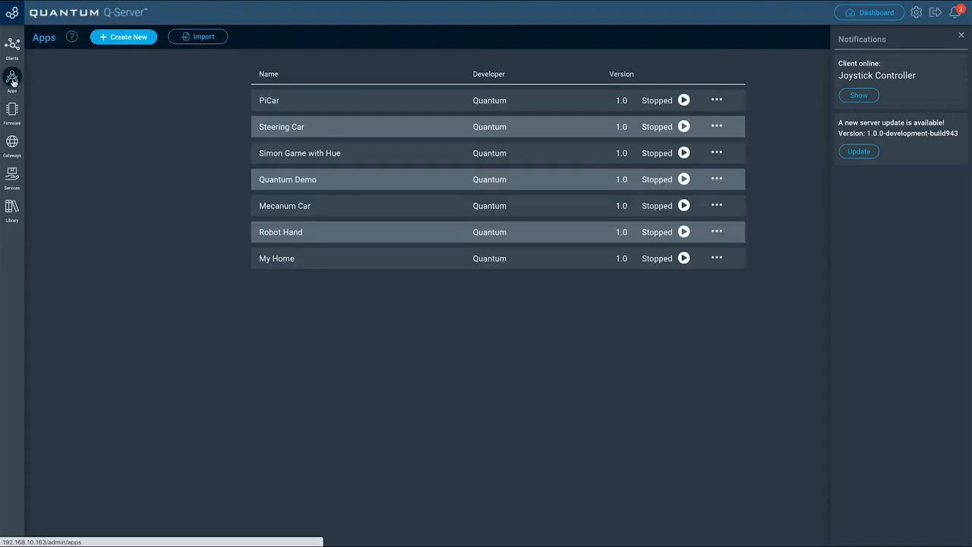
pyautogui.click(198, 36)
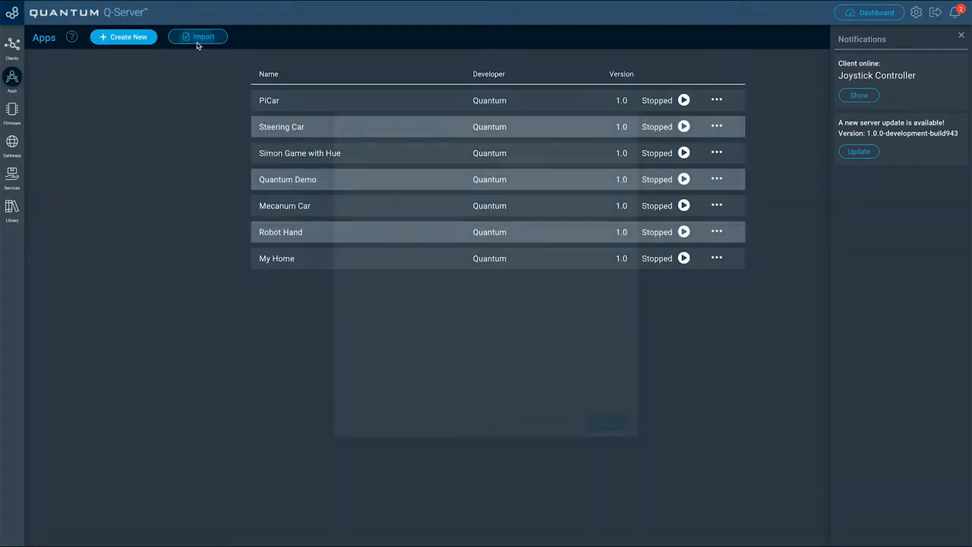
pyautogui.click(198, 37)
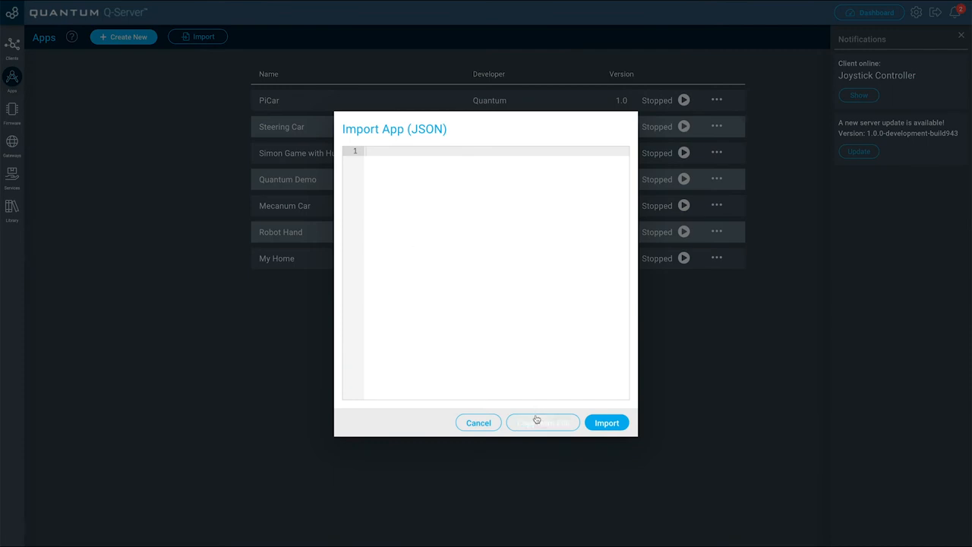
pyautogui.click(542, 423)
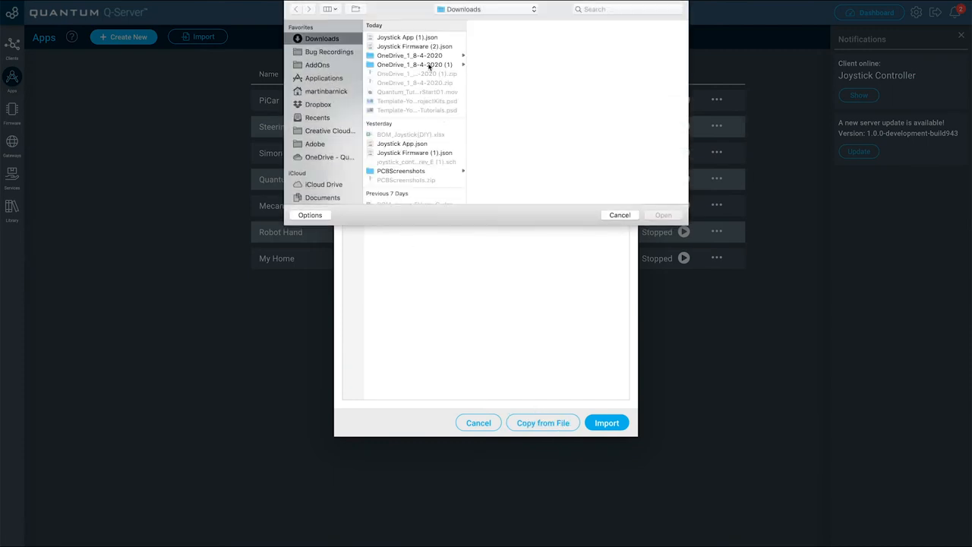
pyautogui.click(407, 36)
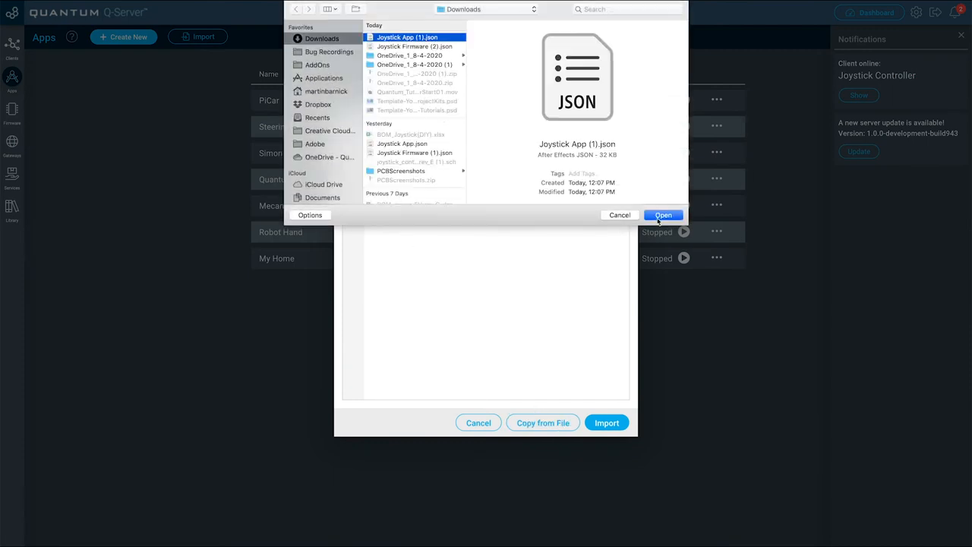
pyautogui.click(662, 215)
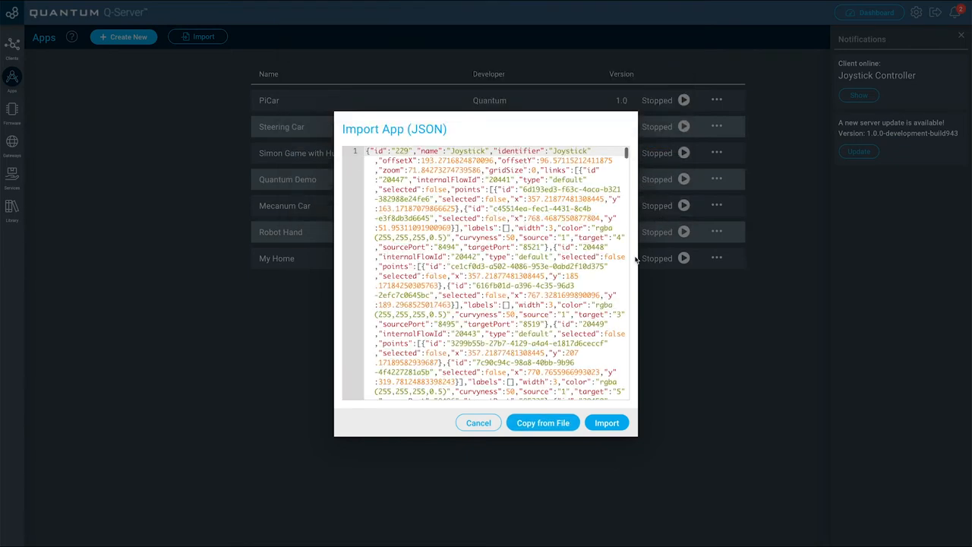
pyautogui.click(606, 422)
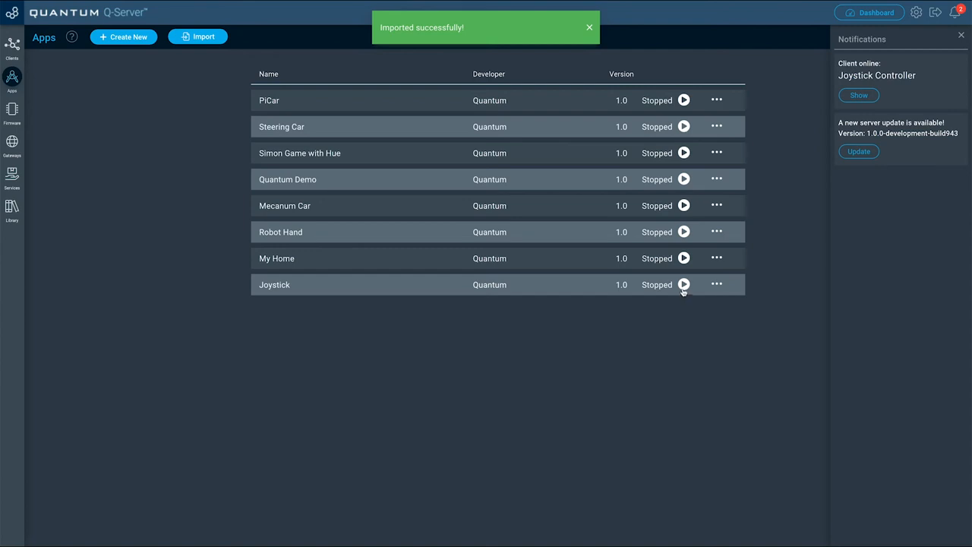
# - Open the Joystick app's client mapper and assign a client to the Button
pyautogui.click(683, 284)
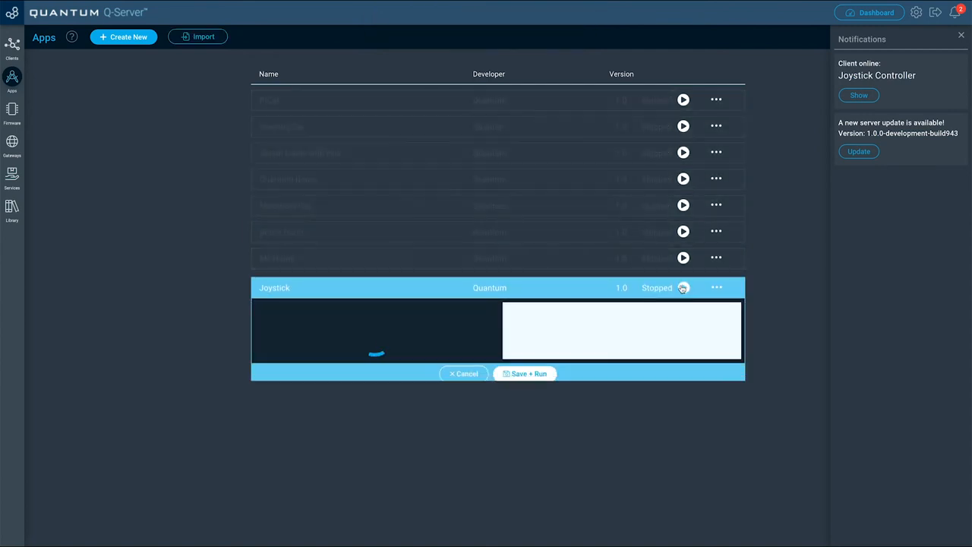
pyautogui.click(682, 287)
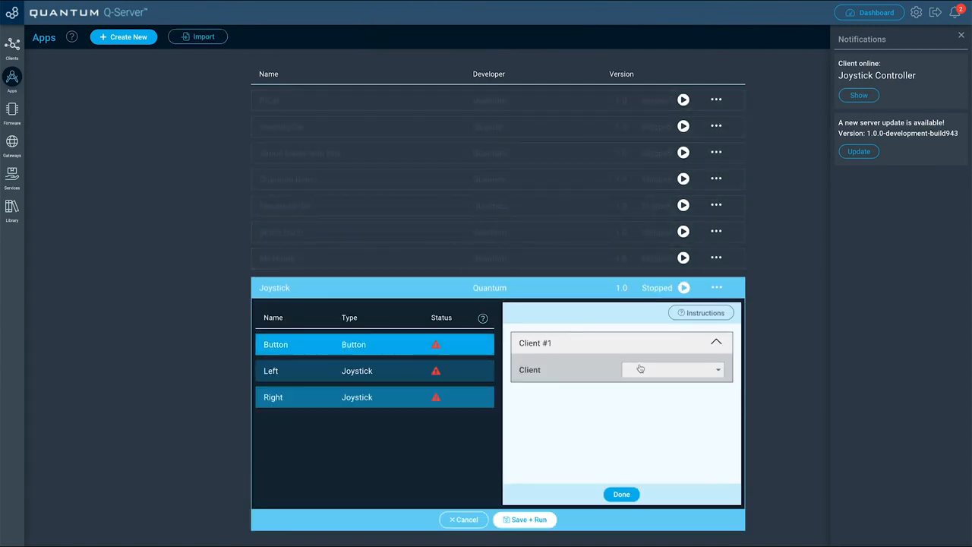
pyautogui.click(672, 369)
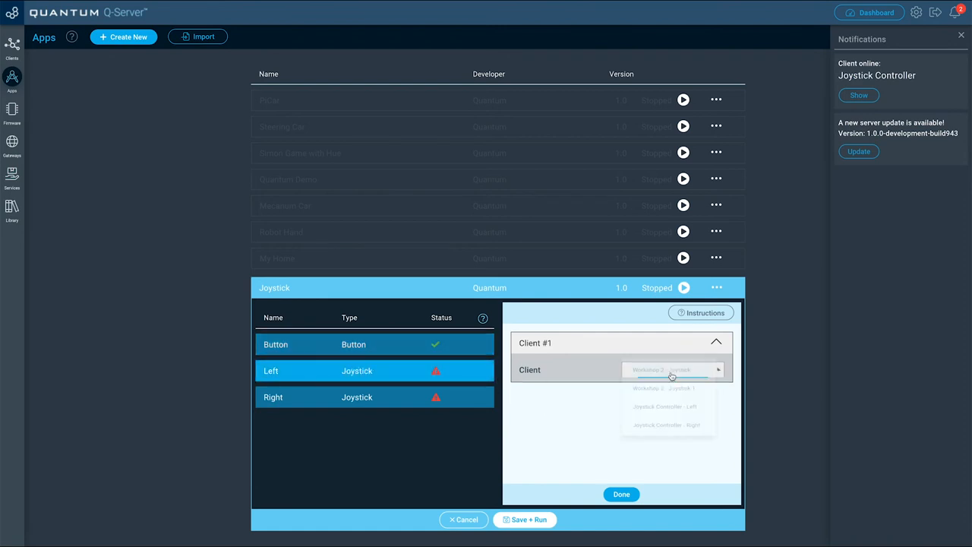